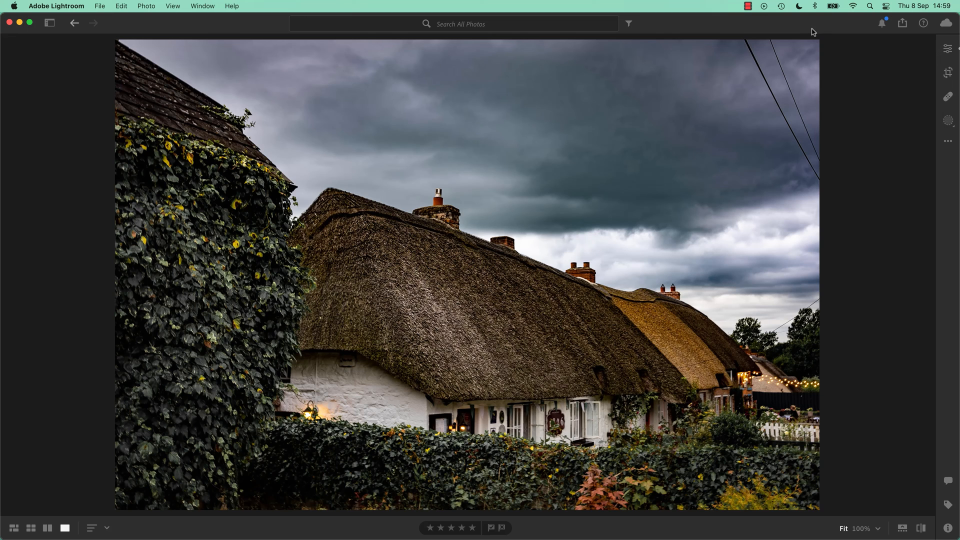
mouse_move(778, 73)
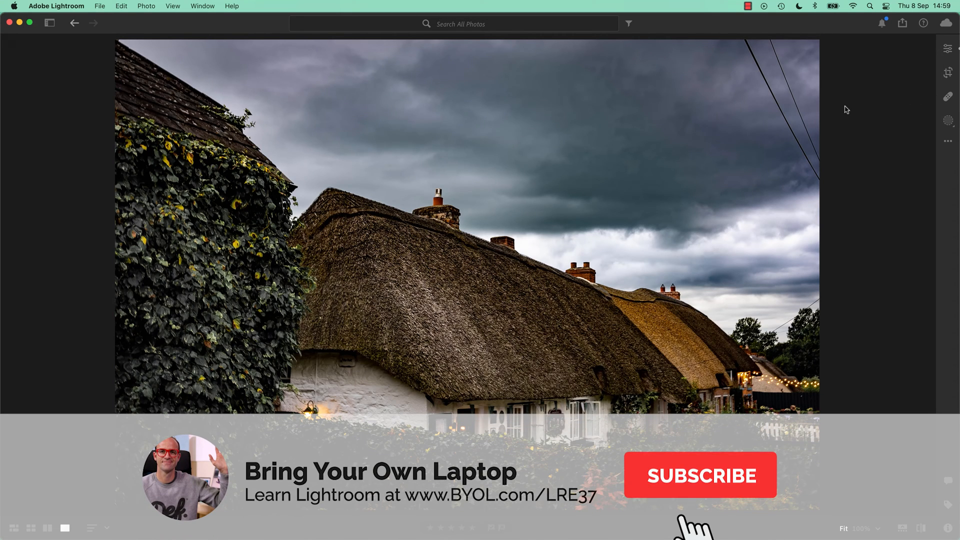
Start a Custom Settings export of the cottage photo with Include Watermark ticked
click(699, 475)
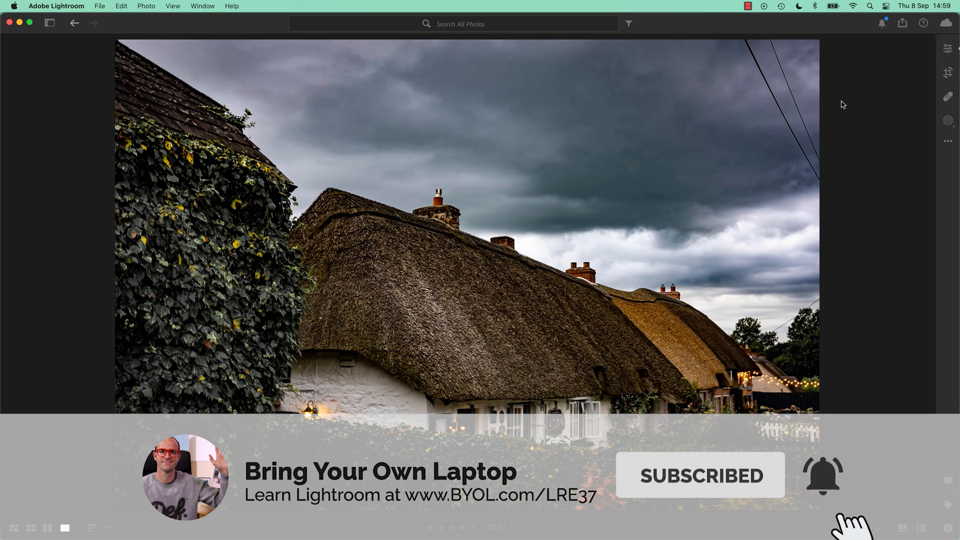
click(902, 23)
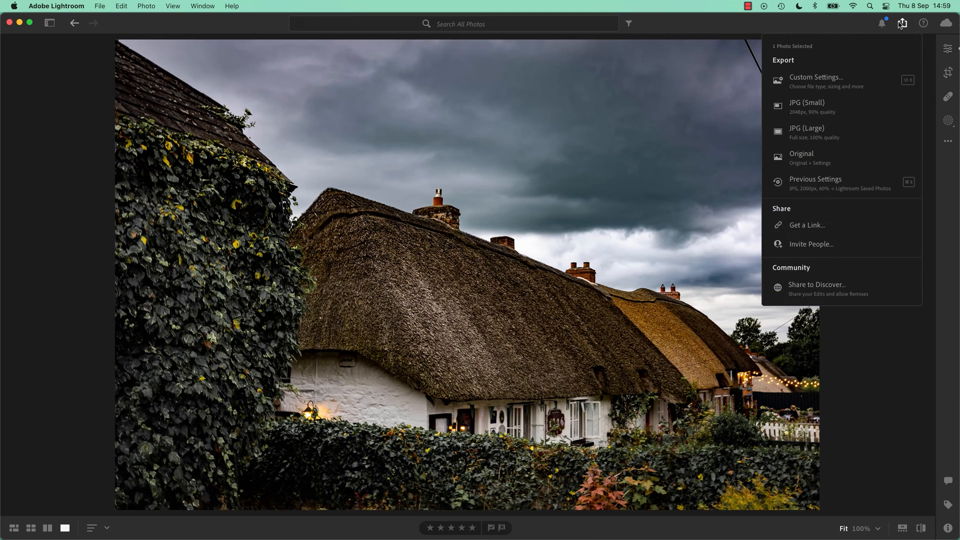
mouse_move(816, 80)
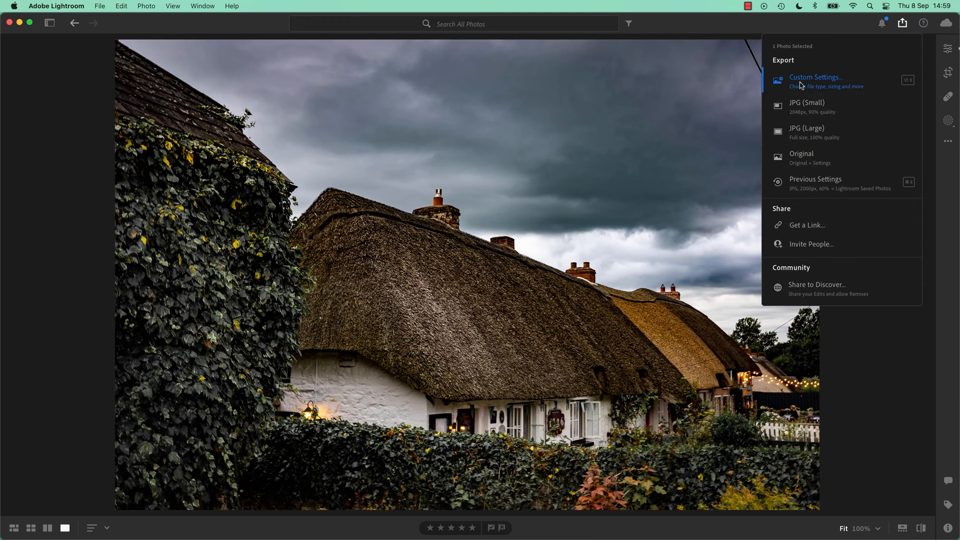
click(816, 80)
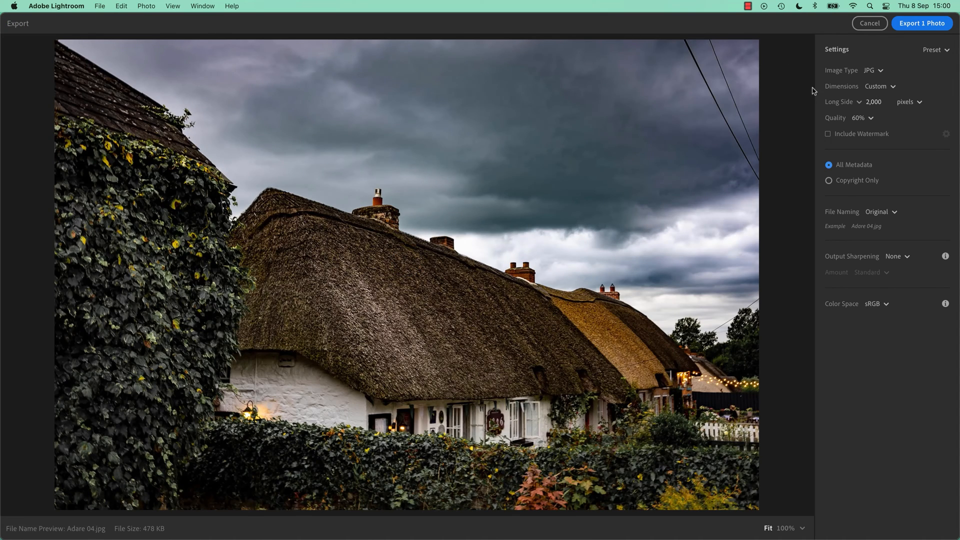
click(827, 133)
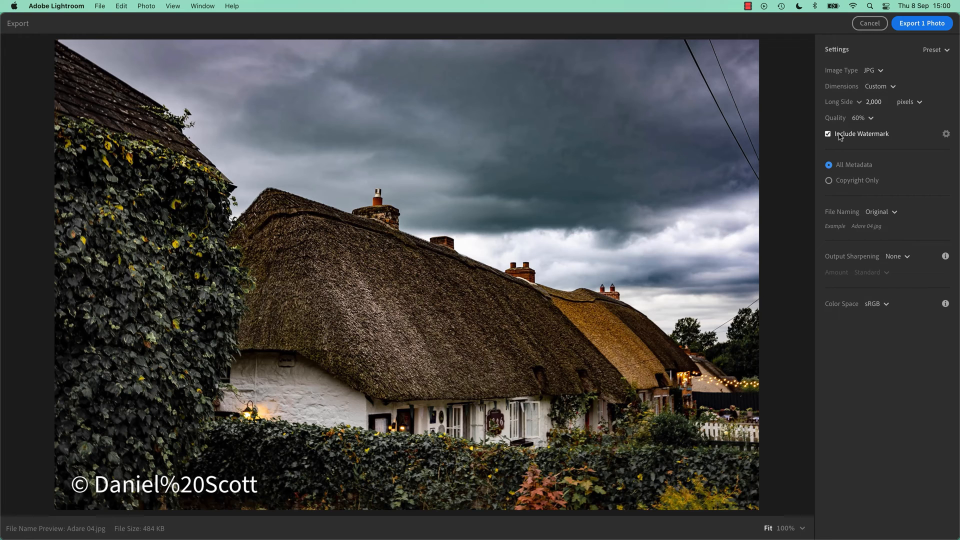
mouse_move(945, 135)
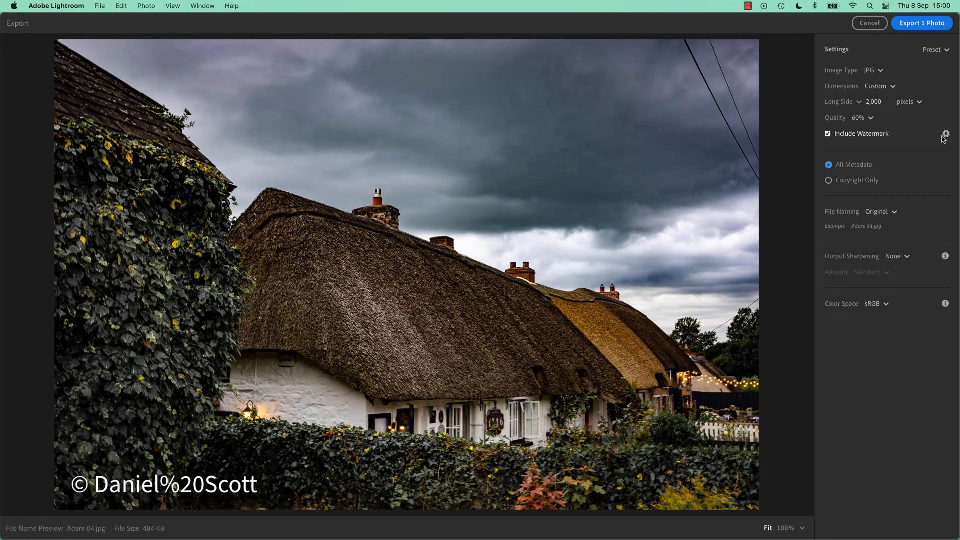
Enter the copyright watermark text with a drop shadow, anchored at the bottom
click(944, 134)
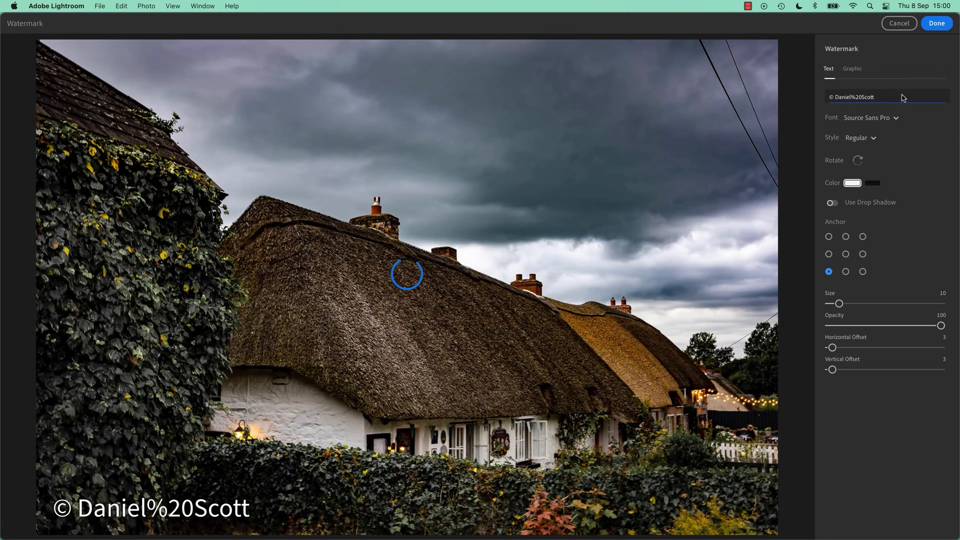
click(862, 97)
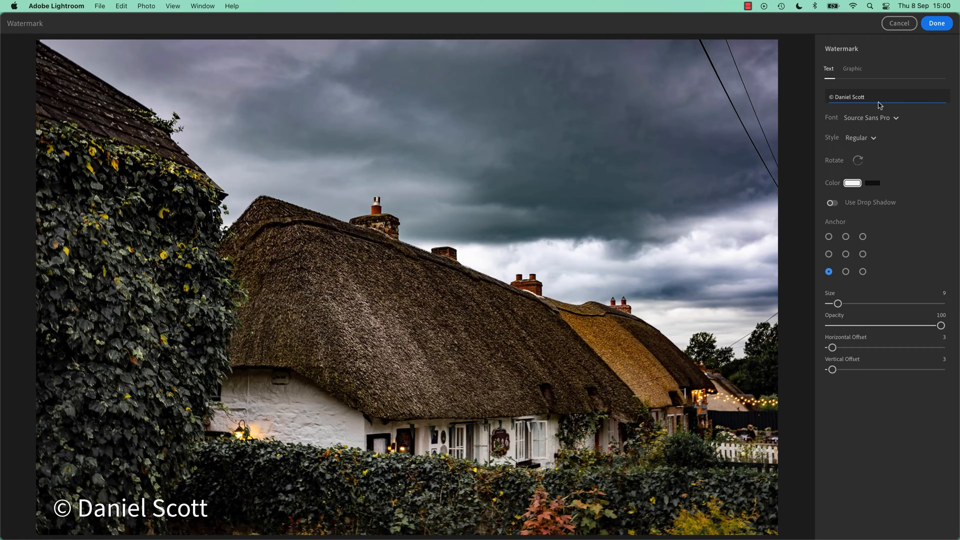
click(851, 97)
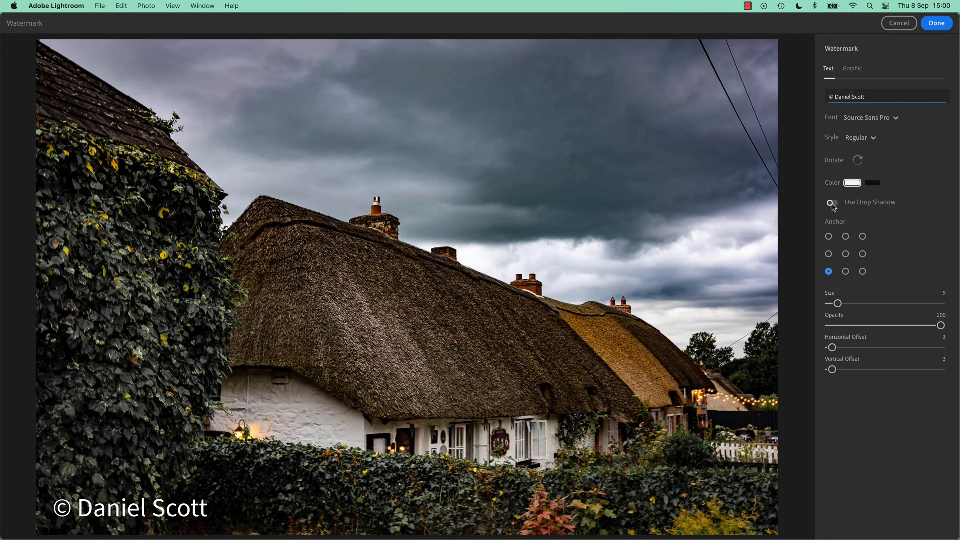
click(829, 236)
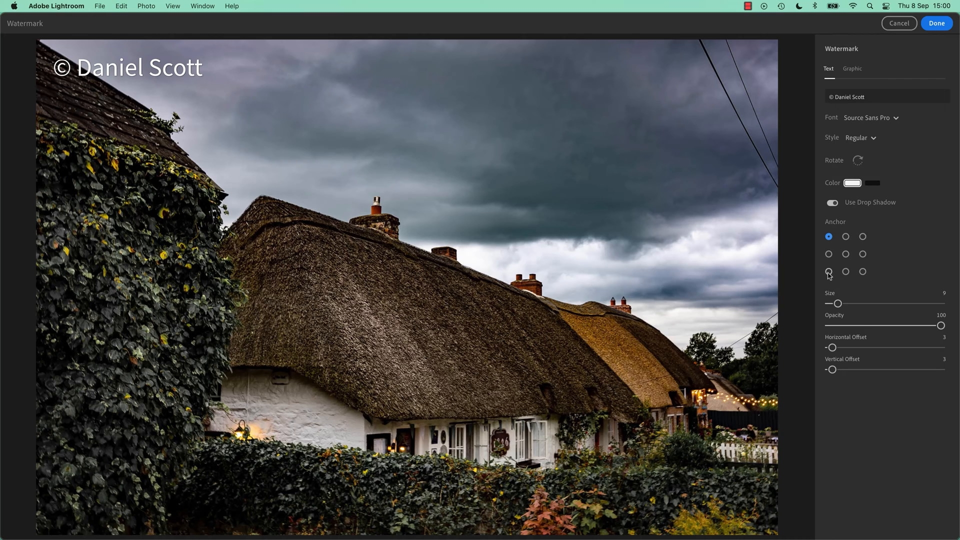
click(846, 272)
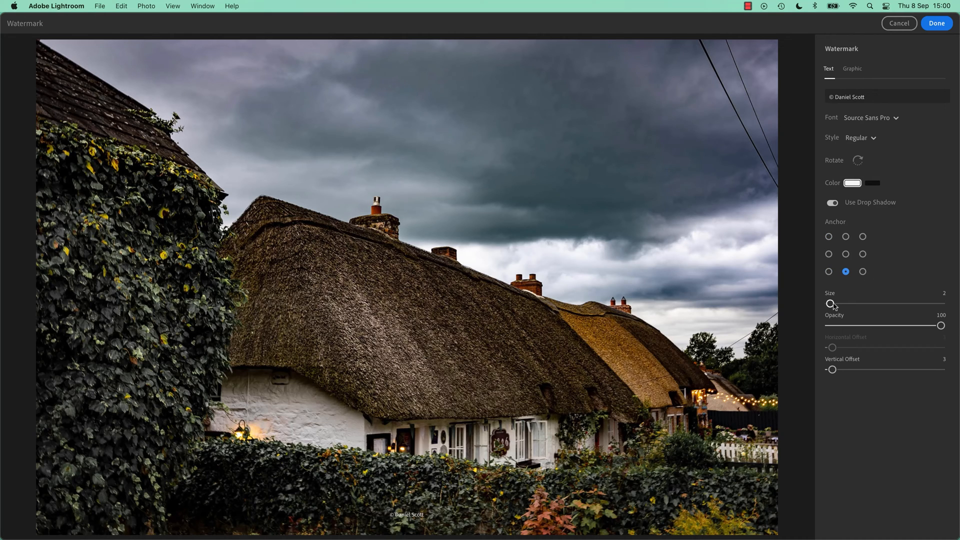
Resize the text, set Opacity to about 49, and anchor it bottom-left near the edge
drag(830, 304, 836, 304)
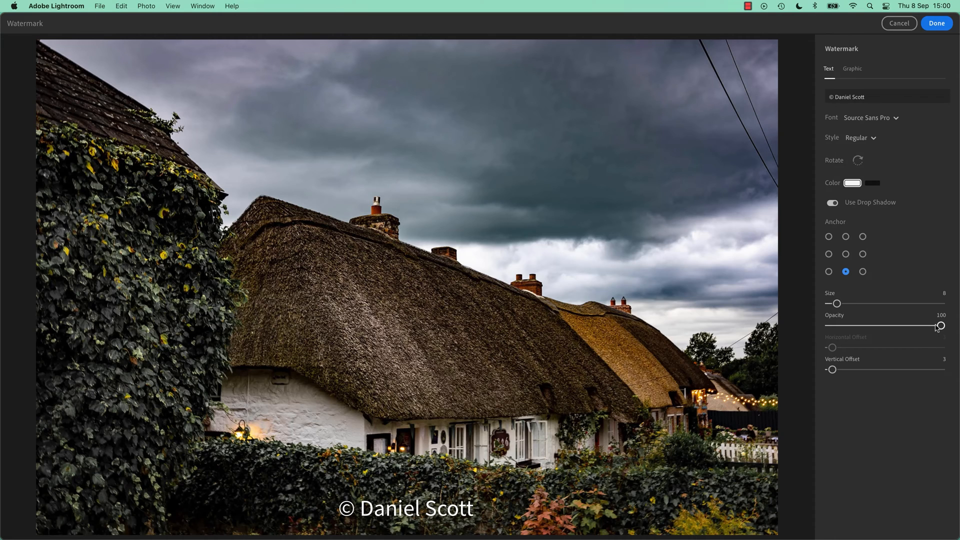
drag(940, 325, 884, 325)
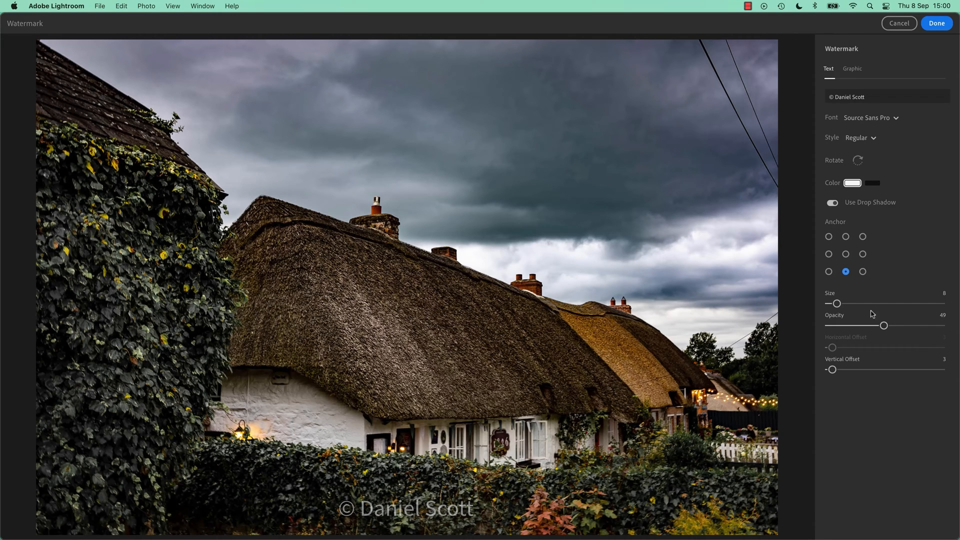
click(827, 270)
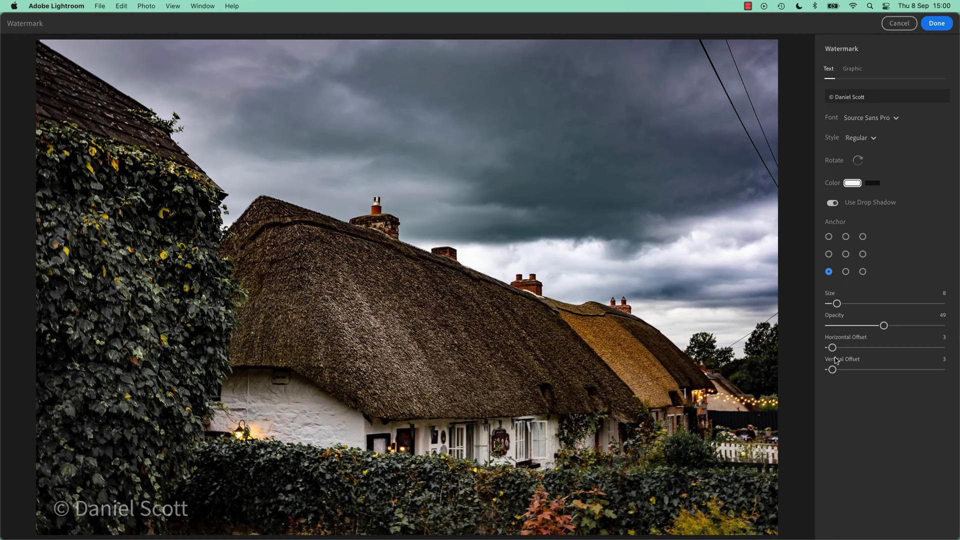
drag(833, 347, 879, 347)
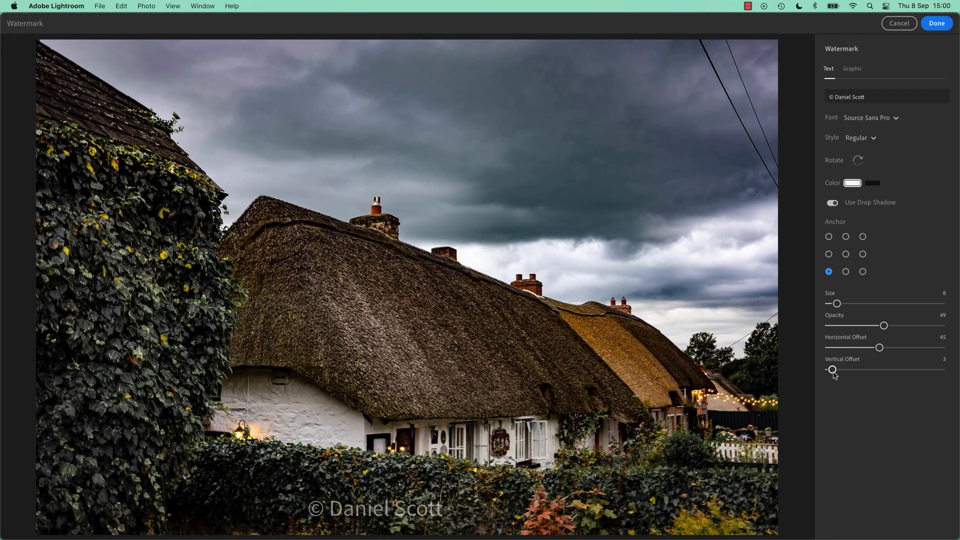
drag(833, 370, 854, 370)
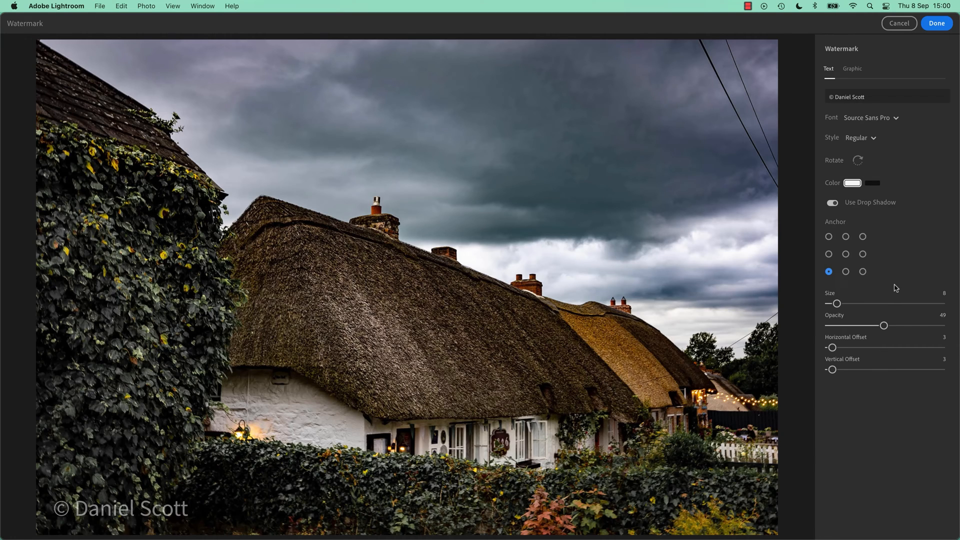
mouse_move(852, 71)
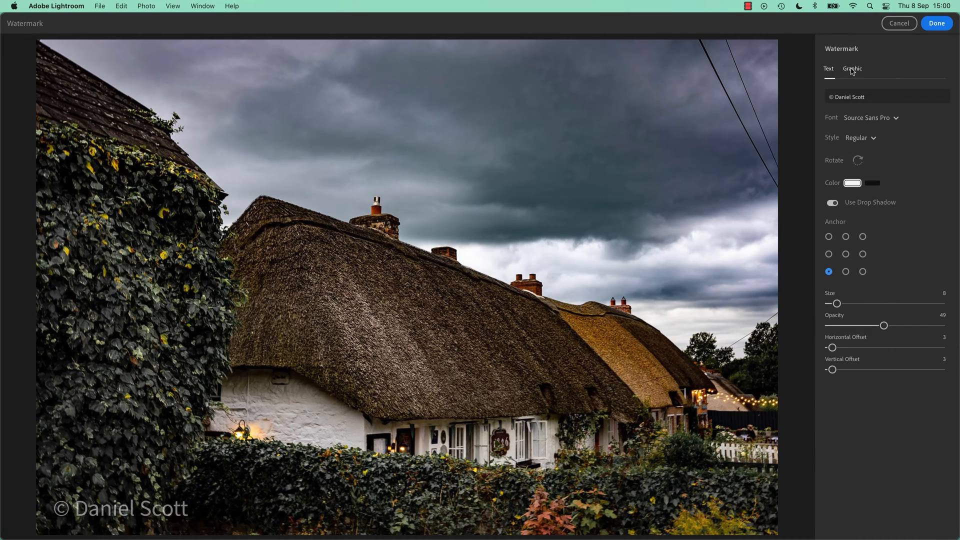
Switch to a Graphic watermark and choose BYOL Aus All-White.png as the logo
click(851, 68)
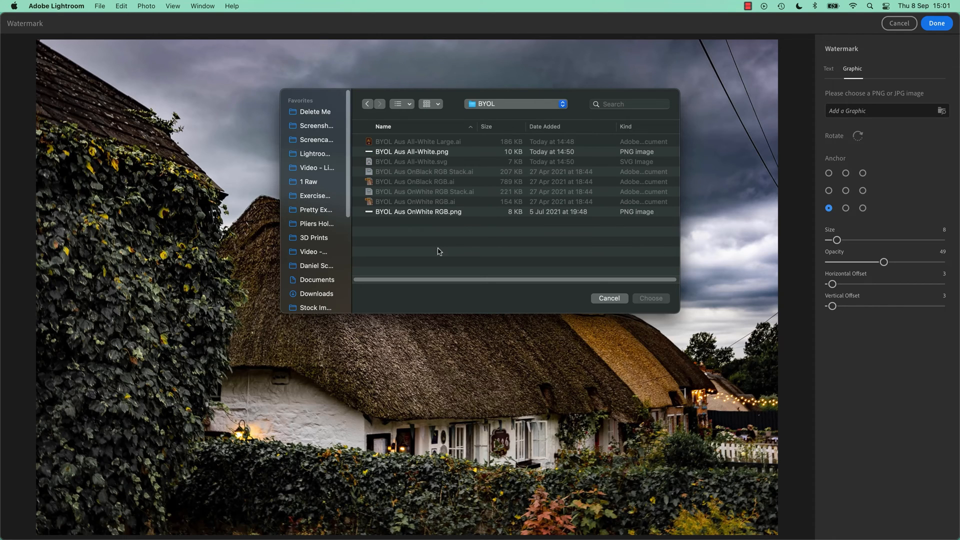
mouse_move(456, 143)
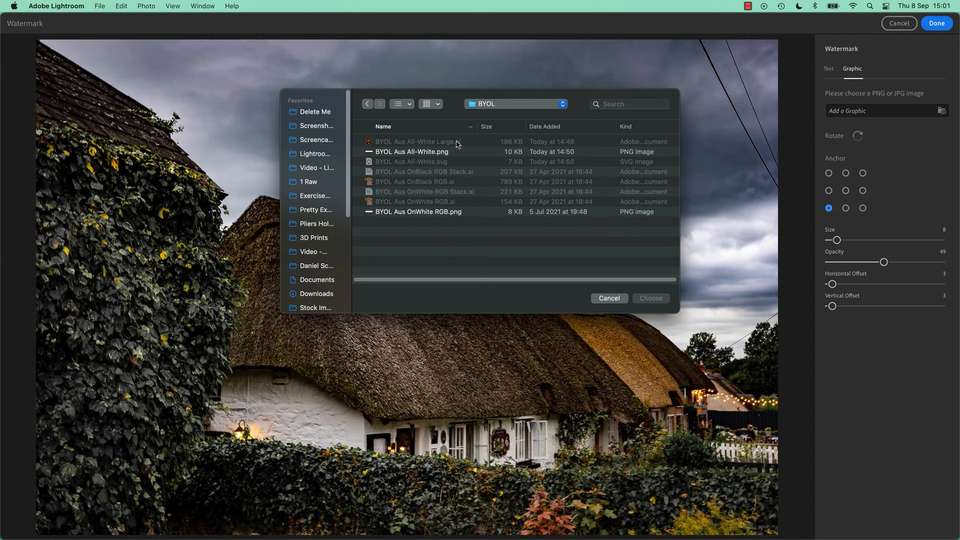
mouse_move(928, 128)
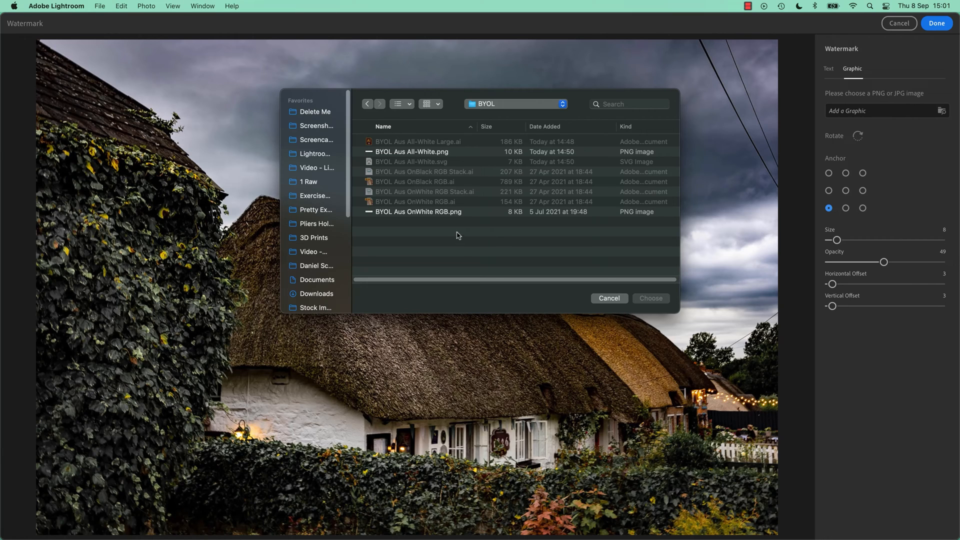
mouse_move(453, 223)
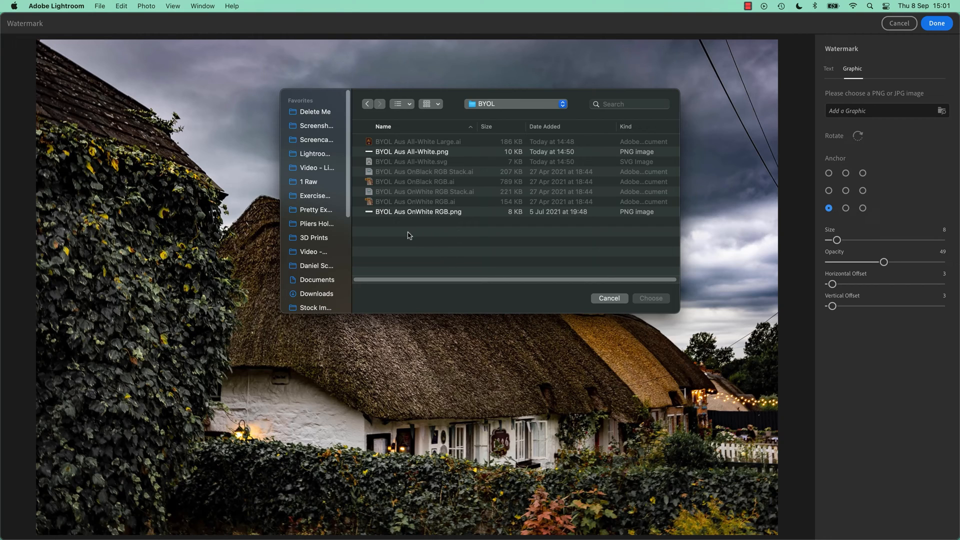
mouse_move(432, 158)
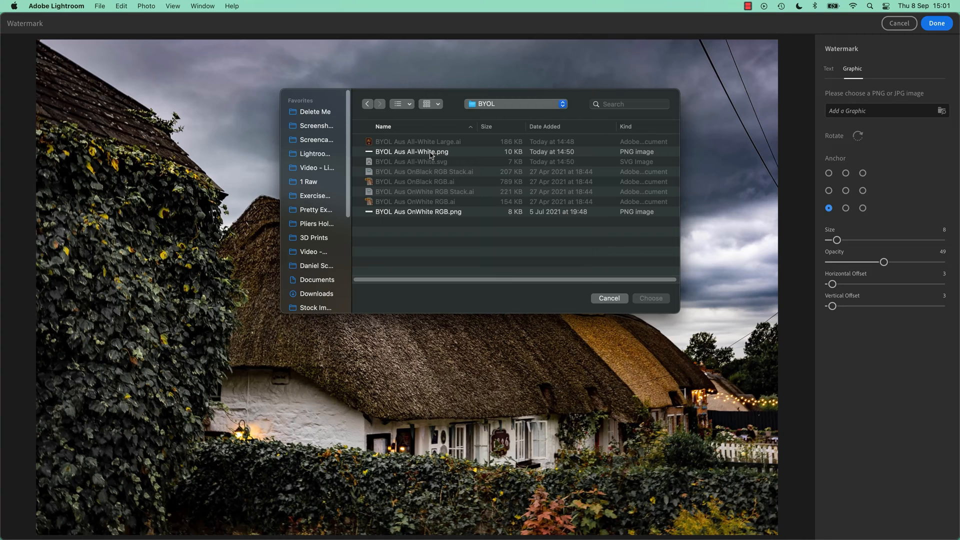
click(412, 151)
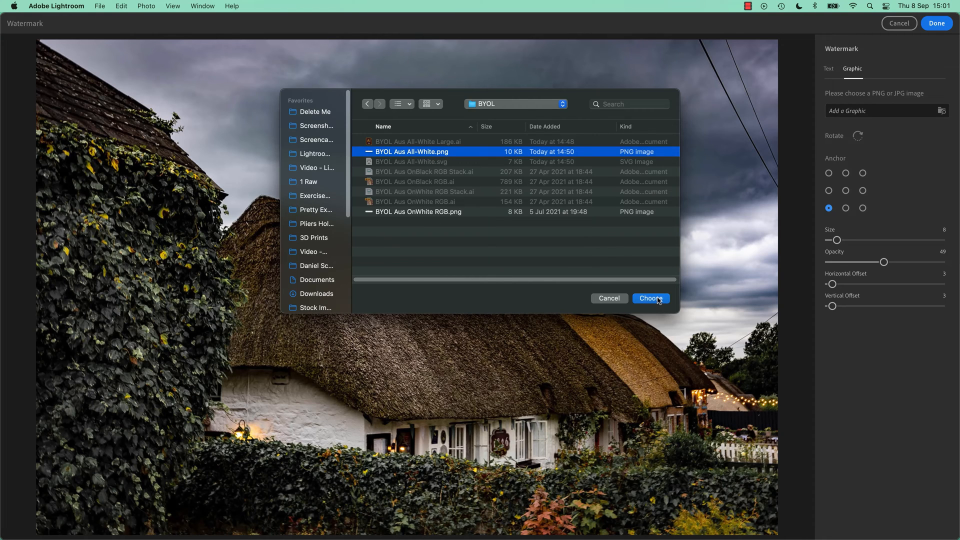
click(650, 298)
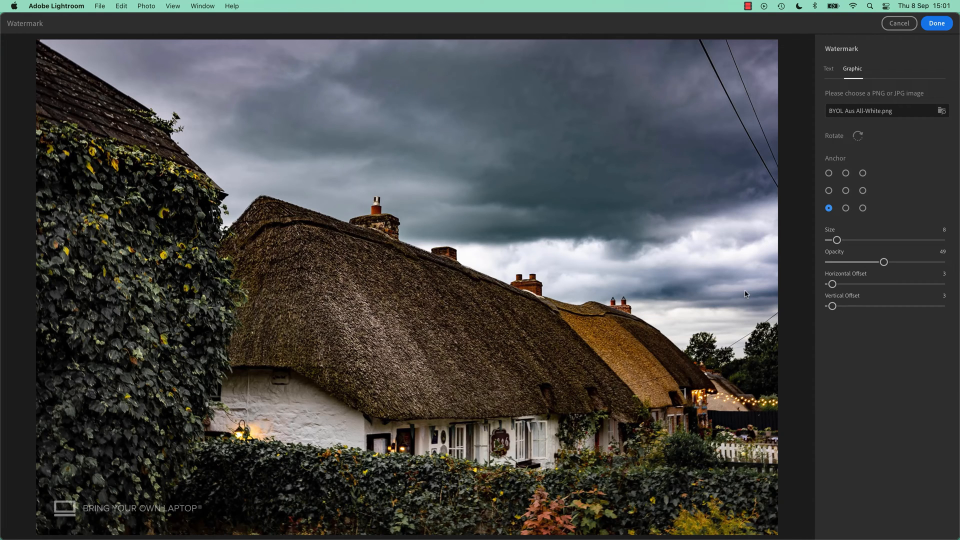
Set the logo watermark opacity to about 72 and finish the watermark edit
drag(884, 261, 828, 261)
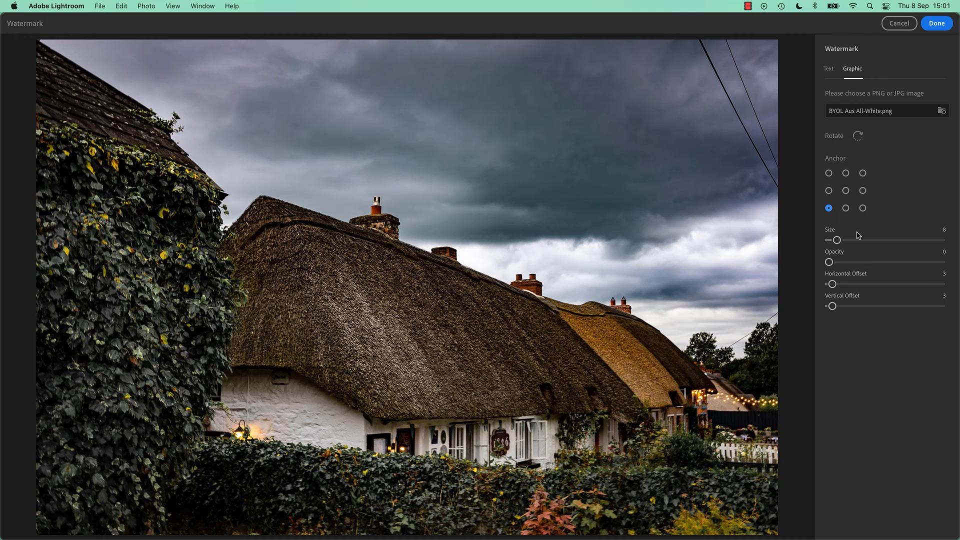
drag(828, 261, 941, 261)
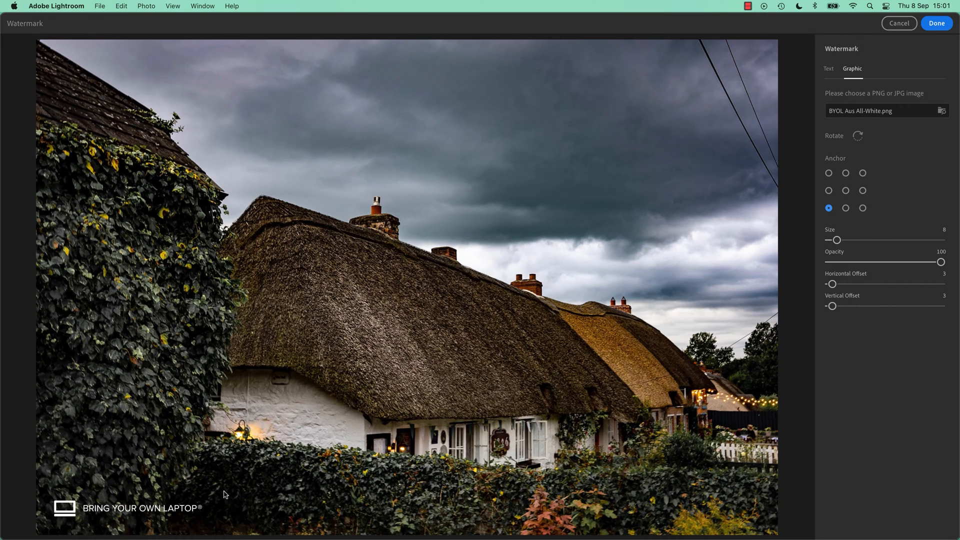
mouse_move(839, 71)
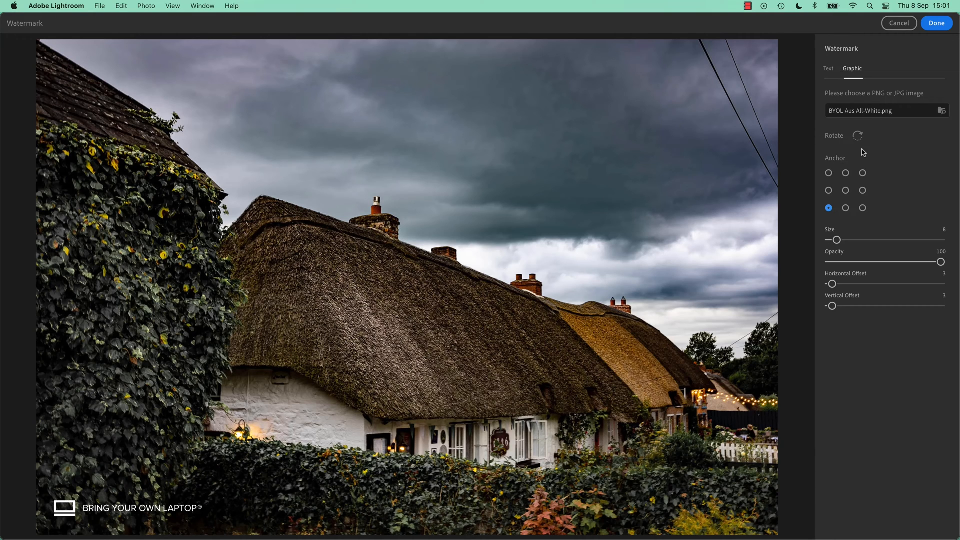
mouse_move(914, 267)
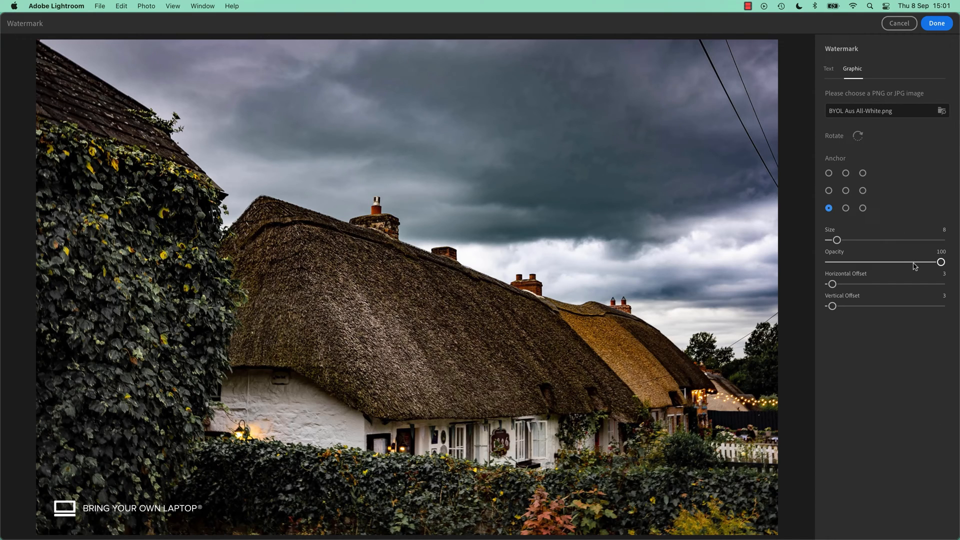
drag(941, 262, 909, 262)
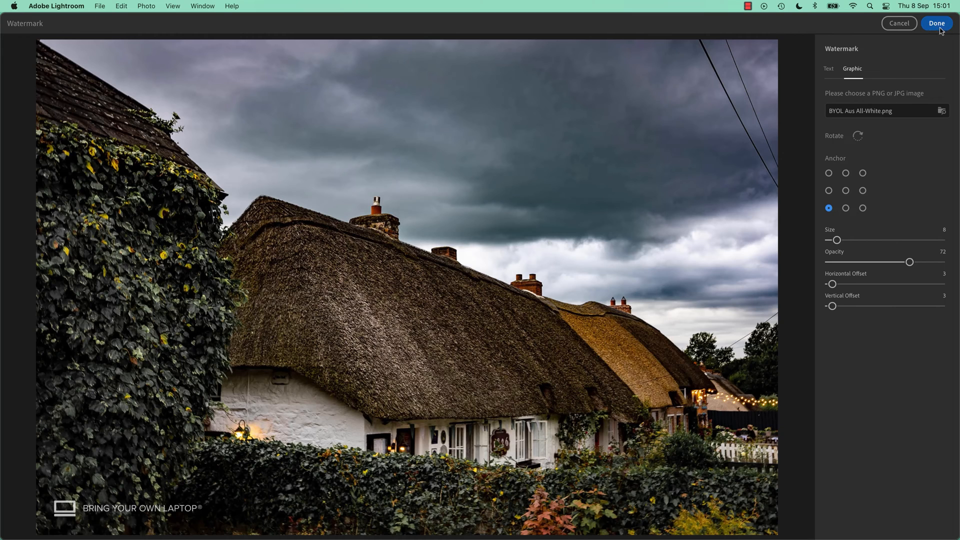
click(935, 23)
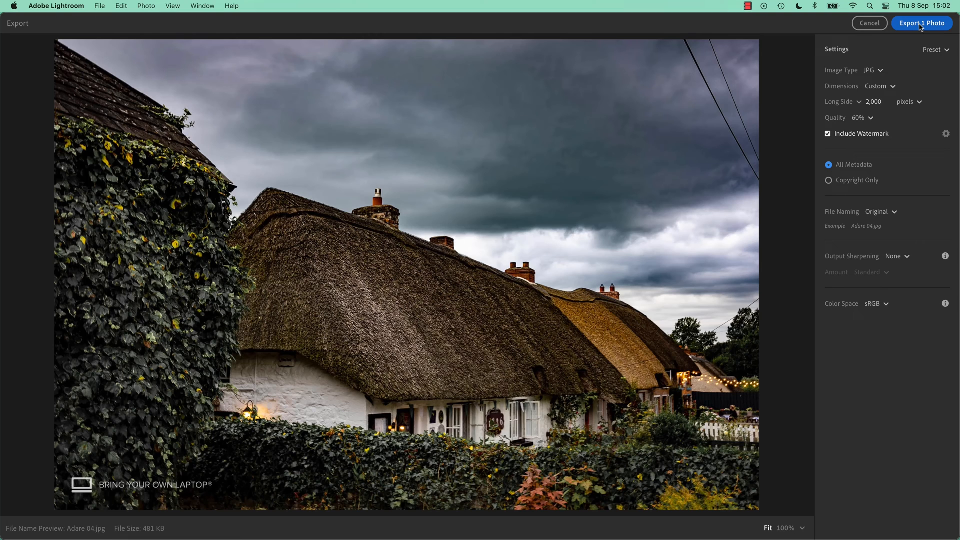
Export the watermarked photo as JPG into the Lightroom Saved Photos folder
click(921, 23)
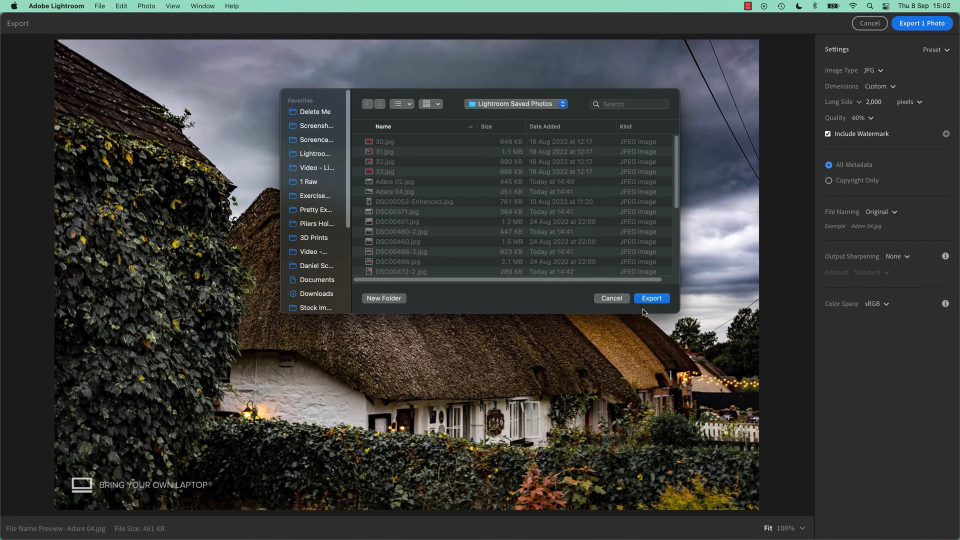
click(650, 298)
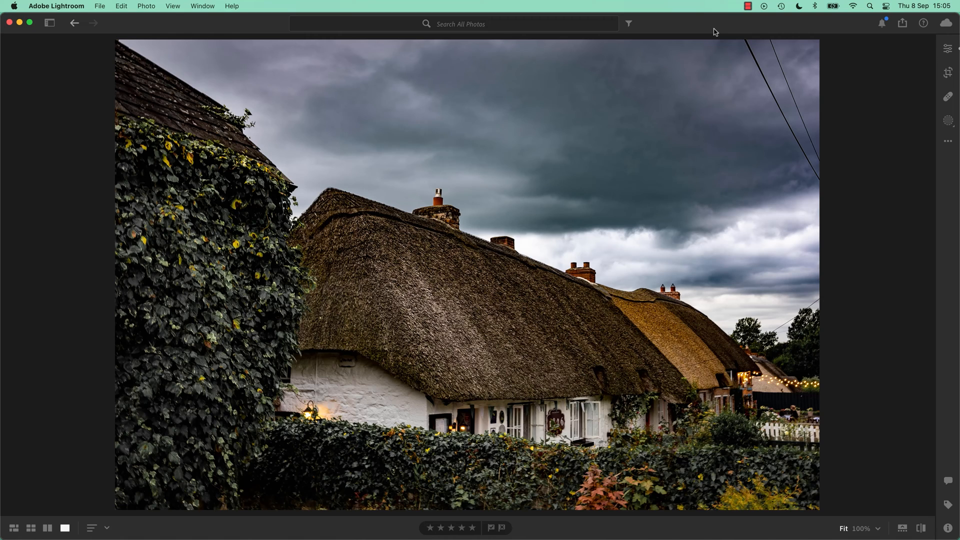
mouse_move(836, 197)
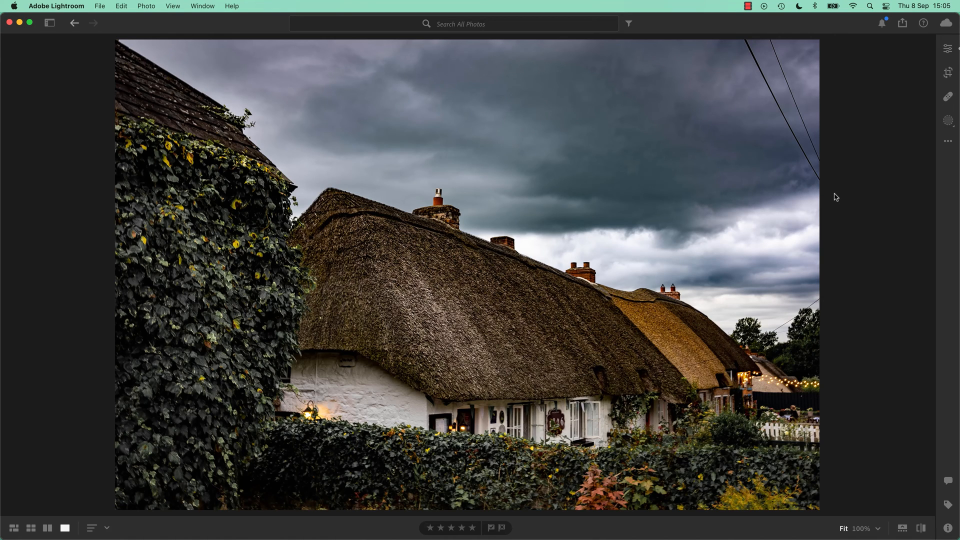